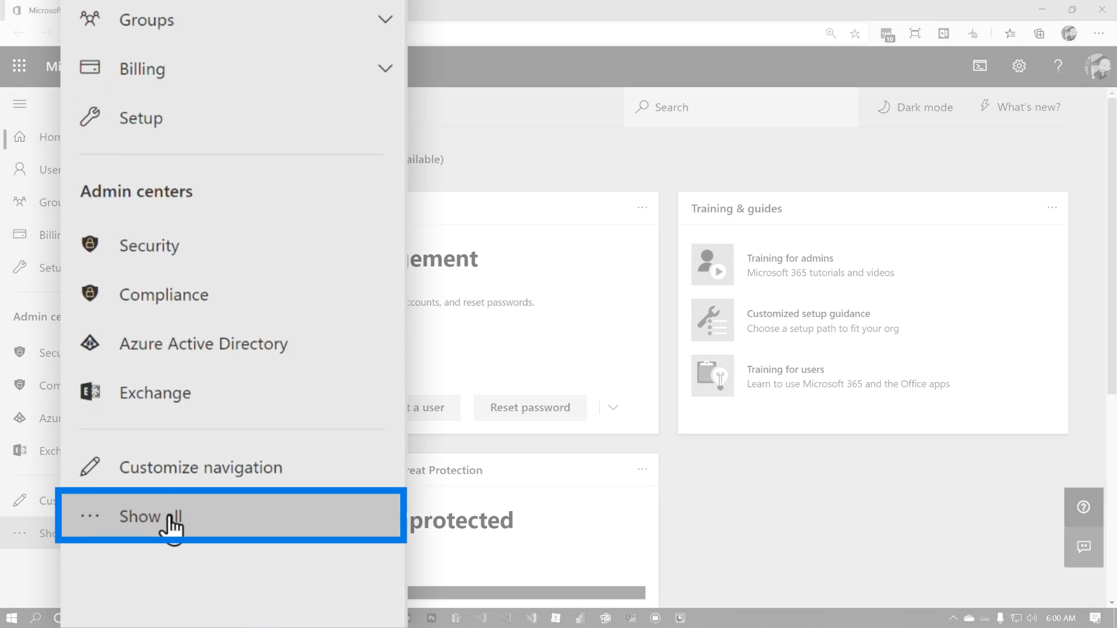
Step: Open the Teams admin center from the Microsoft 365 admin centers list
{"action": "left_click", "coordinate": [149, 517]}
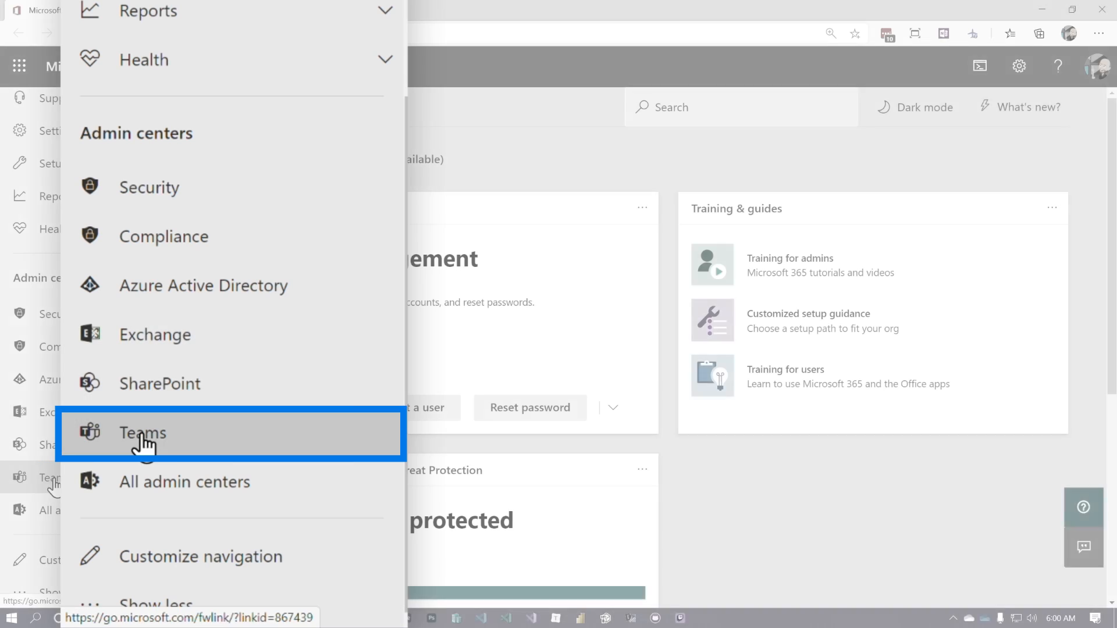
{"action": "left_click", "coordinate": [143, 433]}
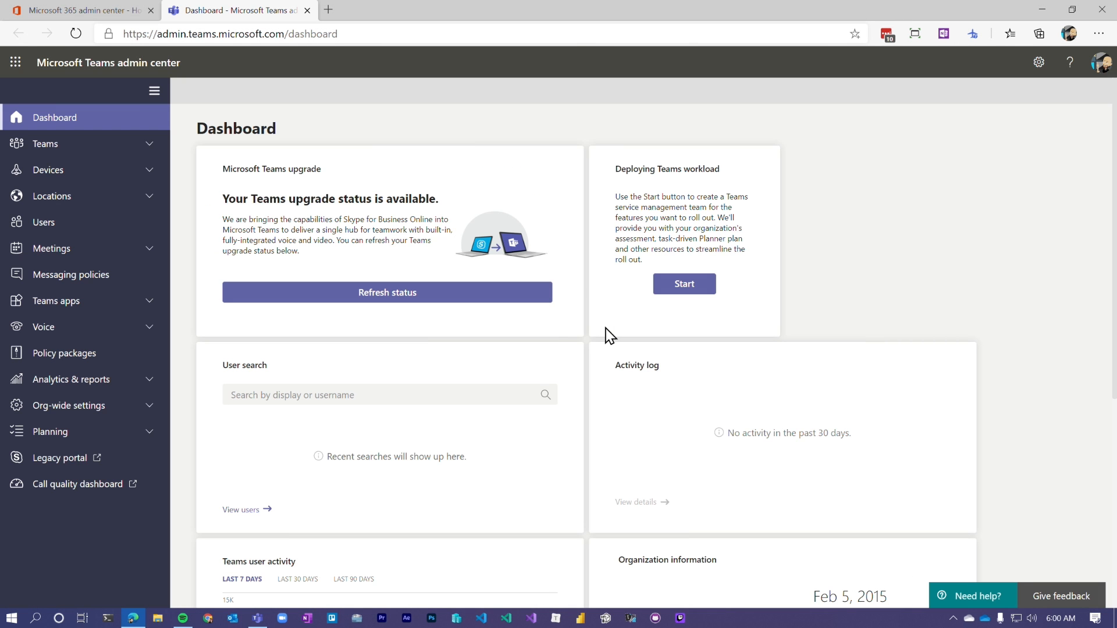
Step: Go to Teams apps > Setup policies to list FirstLineWorker and Global policies
{"action": "left_click", "coordinate": [153, 91]}
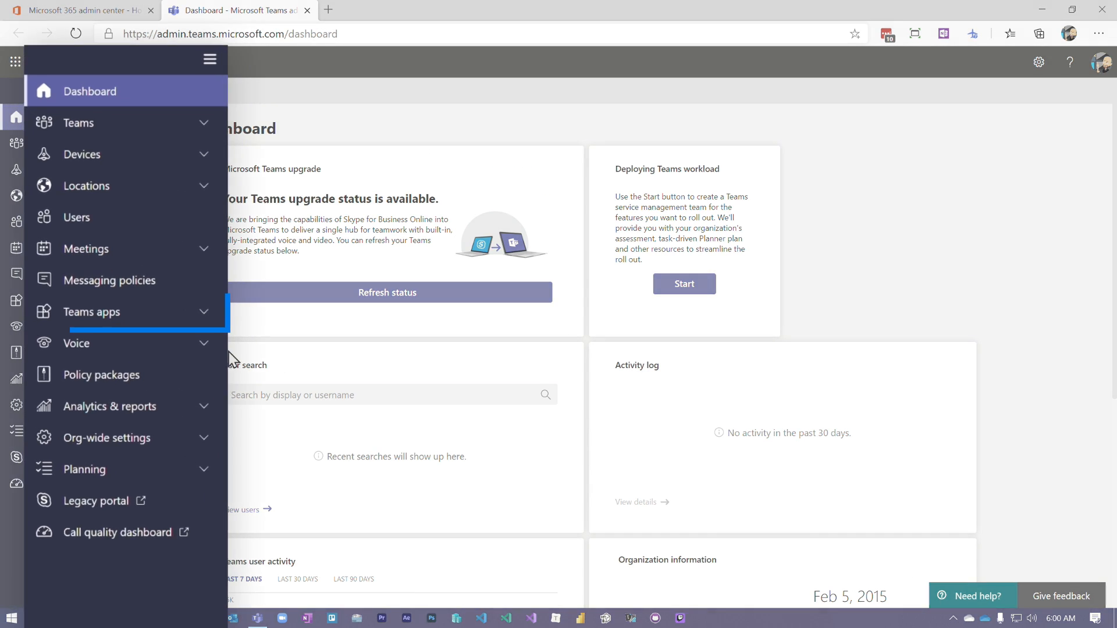
{"action": "left_click", "coordinate": [91, 311]}
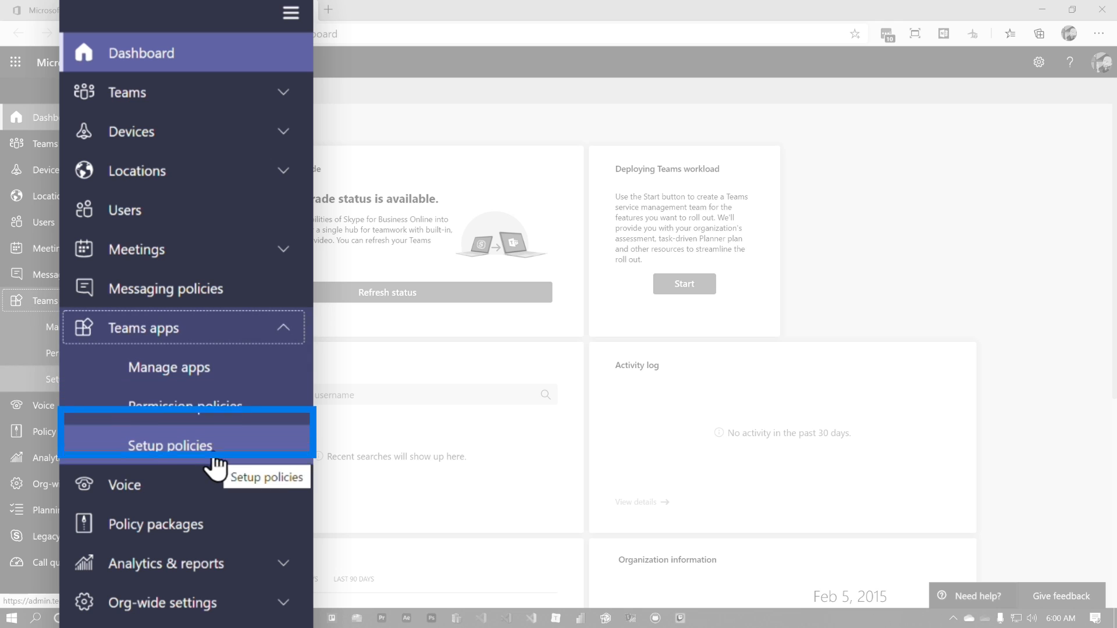
{"action": "left_click", "coordinate": [168, 445]}
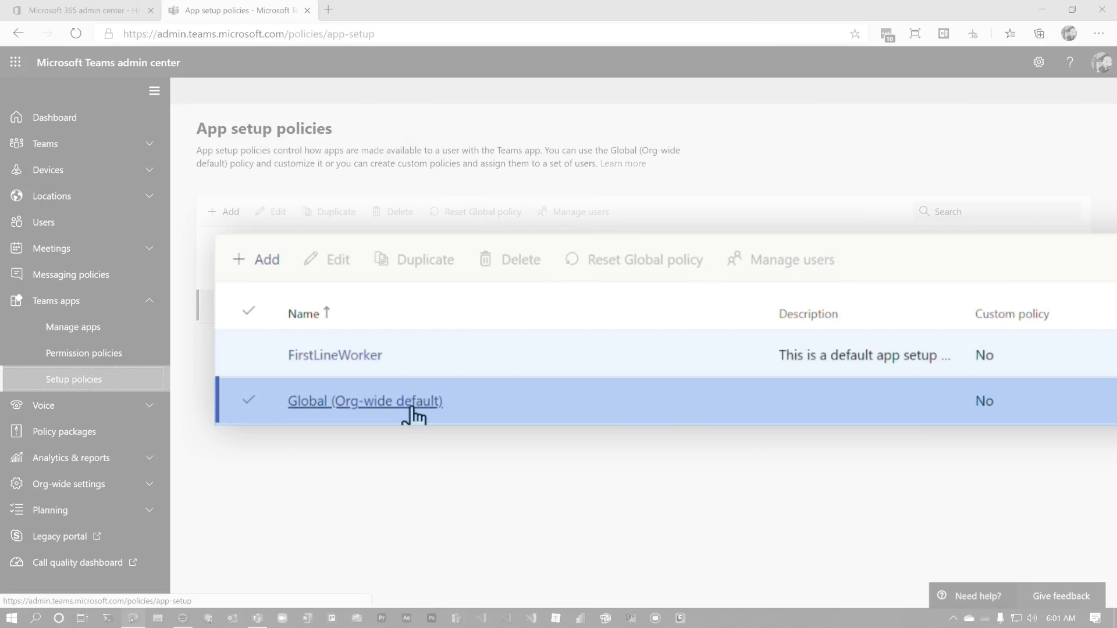
Step: Open the Global (Org-wide default) app setup policy for editing
{"action": "left_click", "coordinate": [364, 400]}
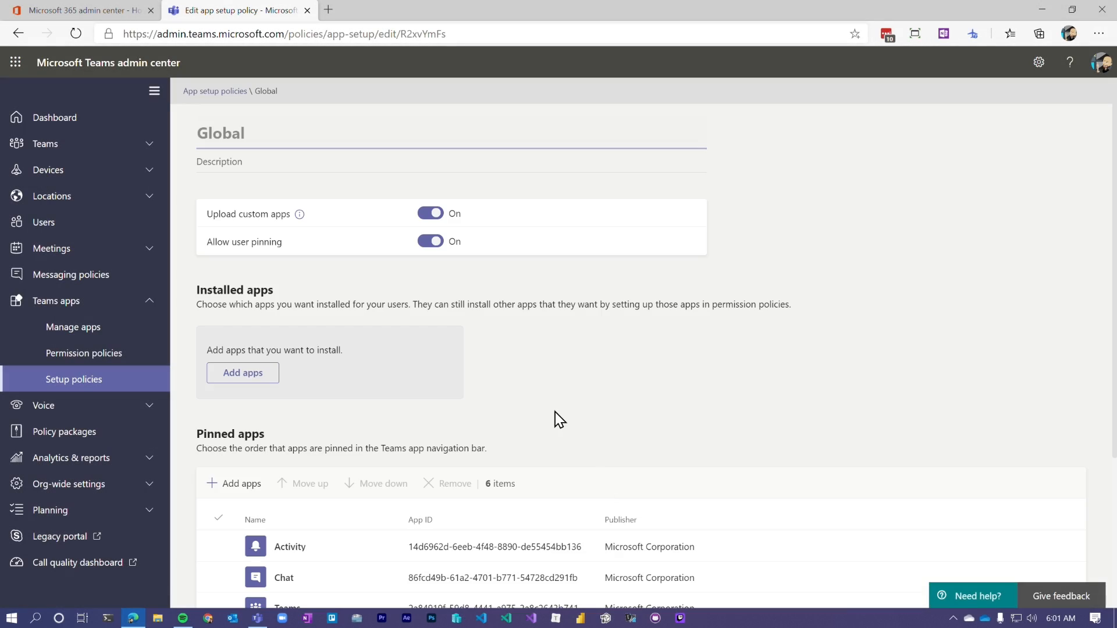
{"action": "scroll", "scroll_direction": "down", "scroll_amount": 3}
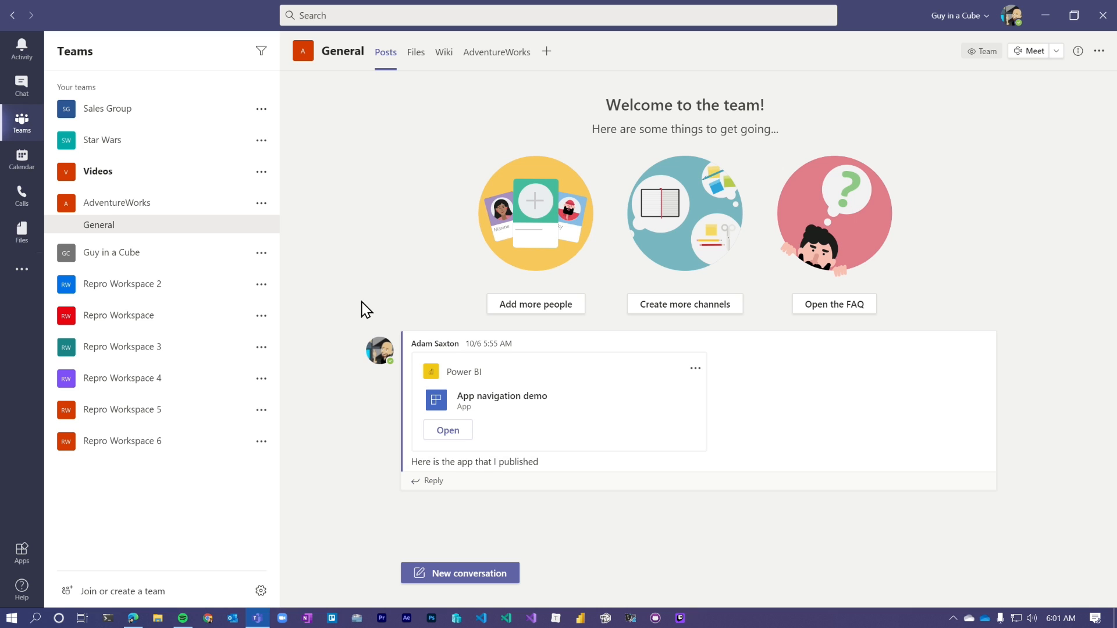
Step: Check the Teams app bar, then return to the Global policy's pinned apps list
{"action": "left_click", "coordinate": [22, 270]}
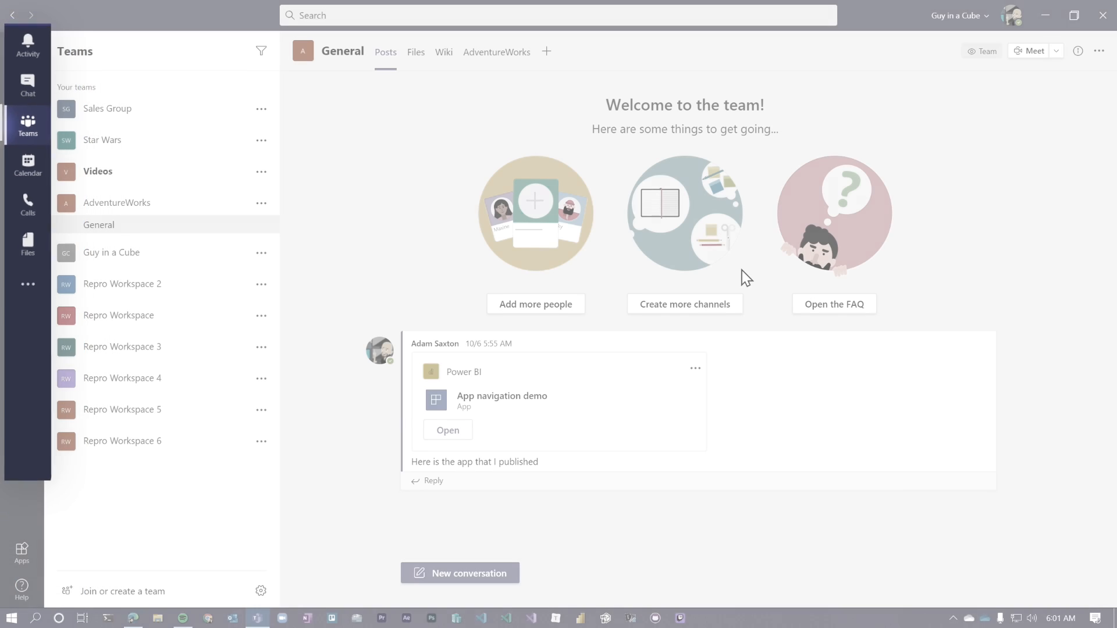
{"action": "left_click", "coordinate": [134, 618]}
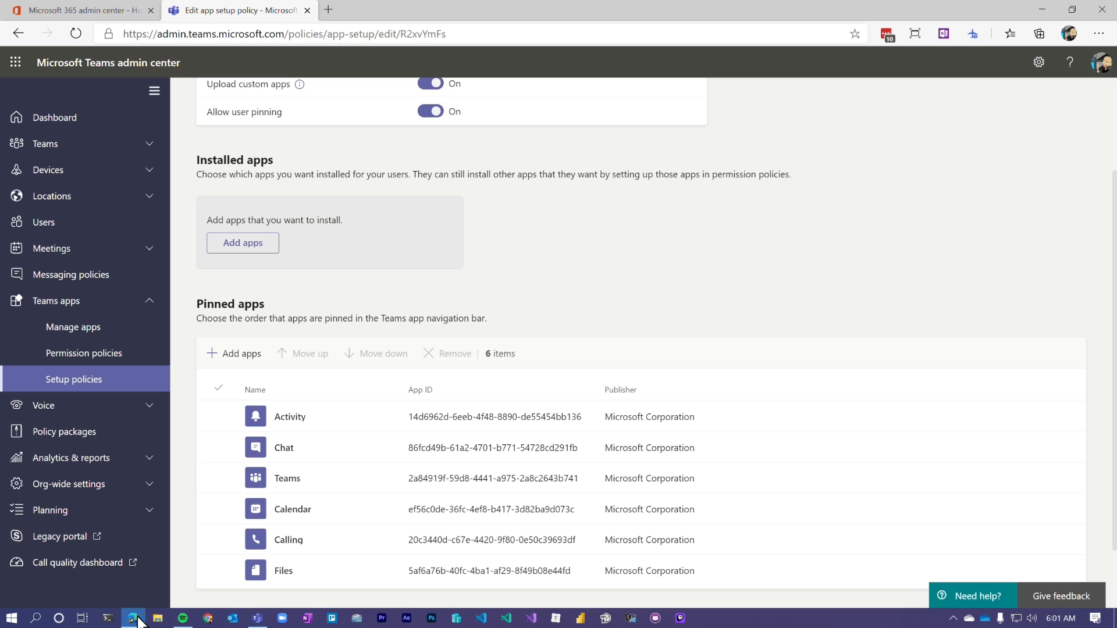
Step: Add the Microsoft Corp. Power BI app to the Global policy's installed apps
{"action": "left_click", "coordinate": [242, 243]}
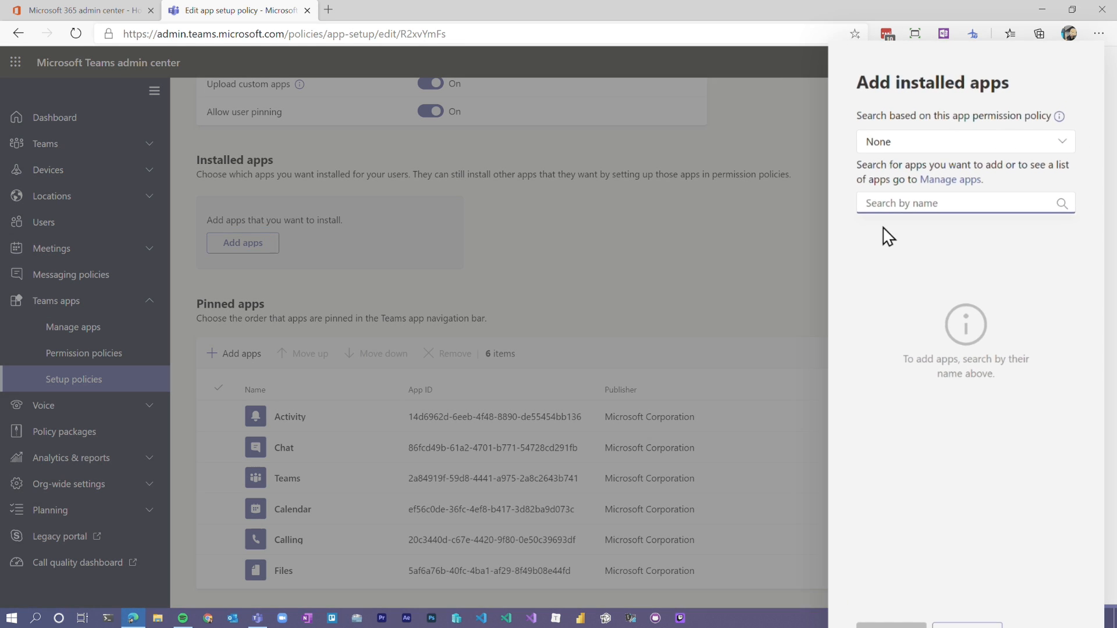
{"action": "type", "text": "Power BI"}
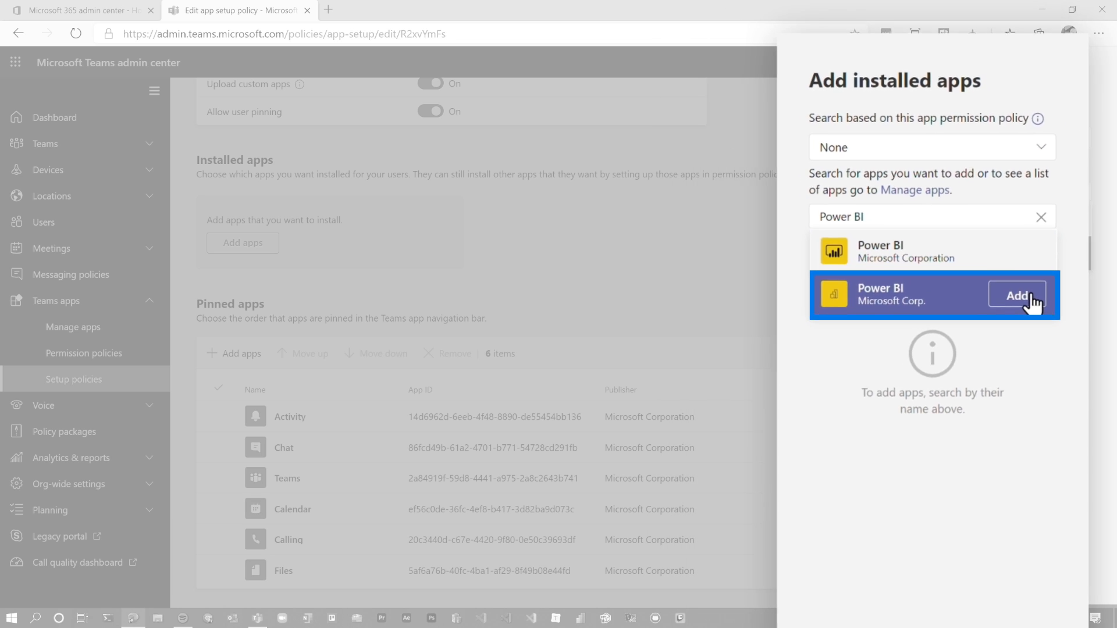
{"action": "left_click", "coordinate": [1017, 295]}
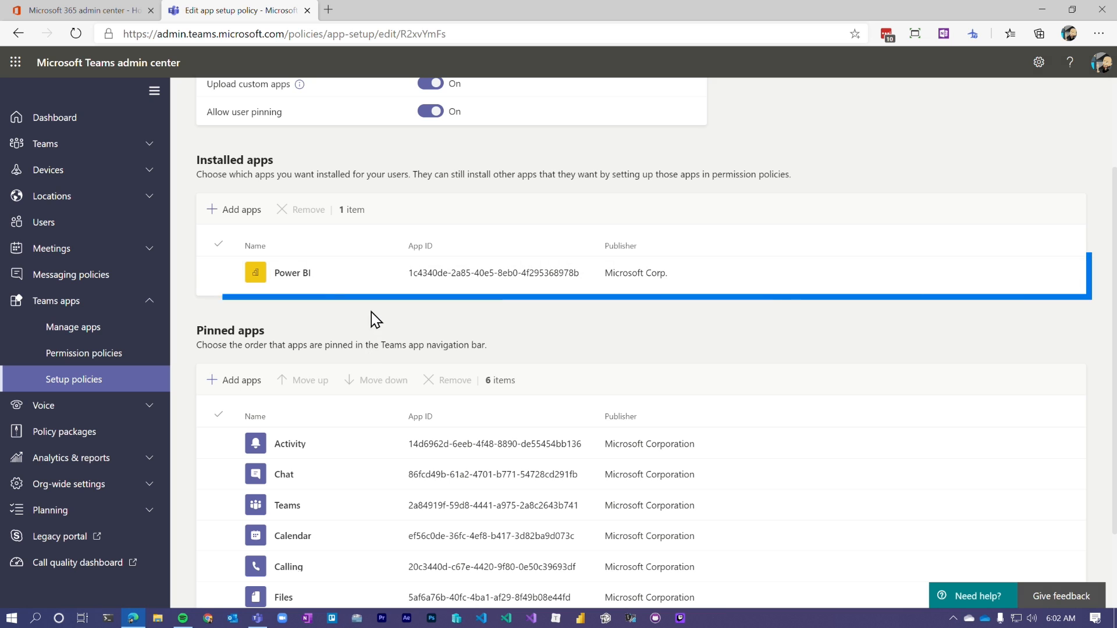
Step: Pin Power BI as the seventh app in the Global policy and save
{"action": "scroll", "scroll_direction": "down", "scroll_amount": 3}
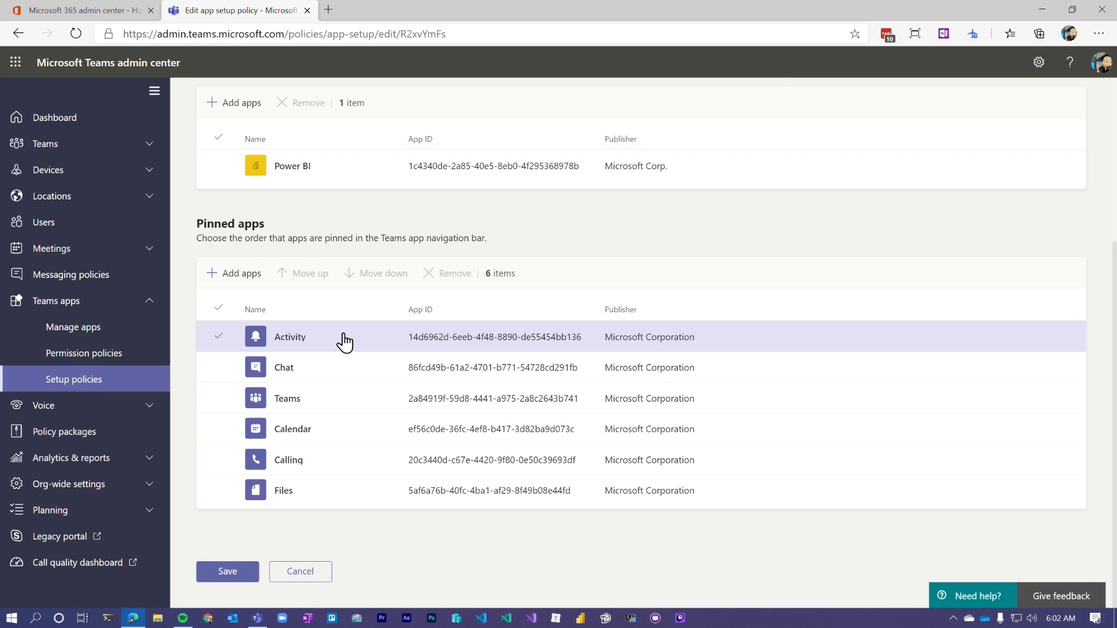
{"action": "left_click", "coordinate": [283, 490]}
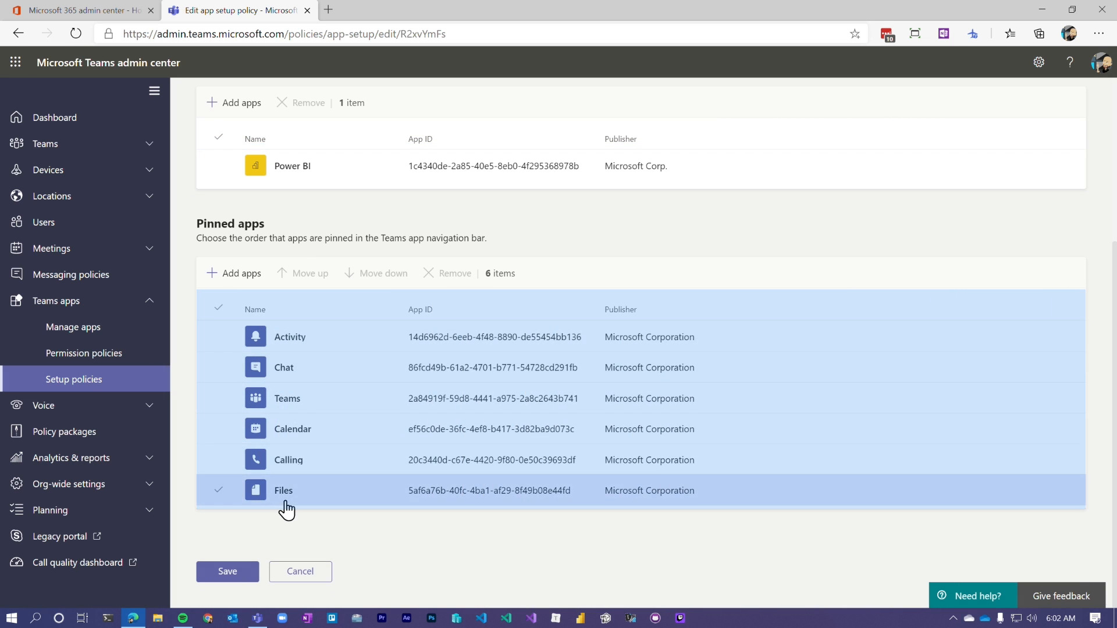
{"action": "type", "text": "Pow"}
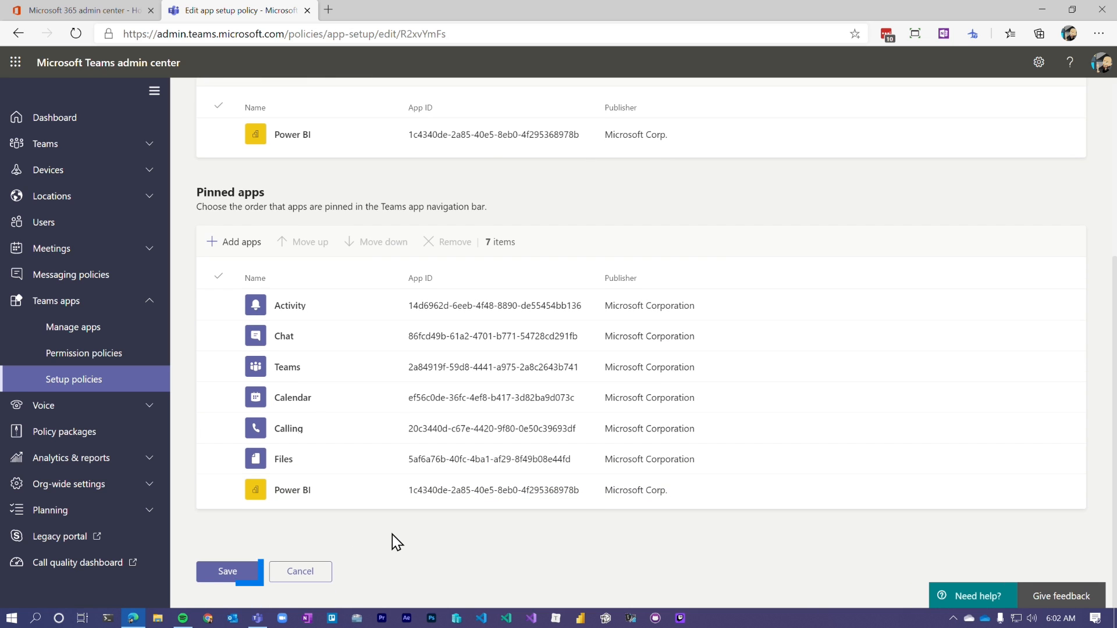
{"action": "left_click", "coordinate": [227, 571]}
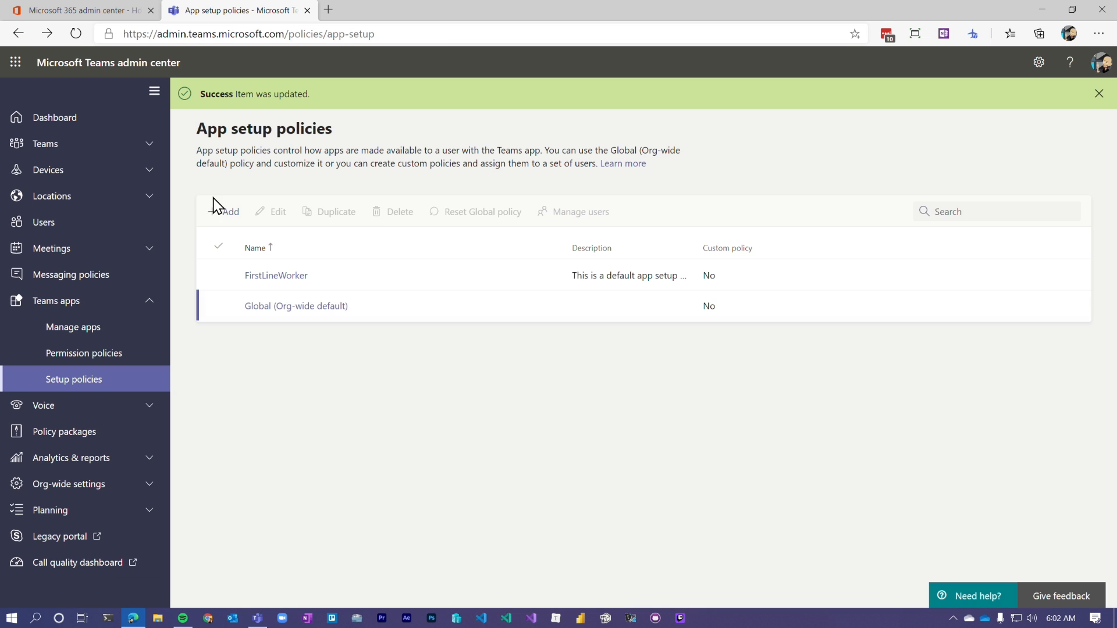
{"action": "mouse_move", "coordinate": [450, 475]}
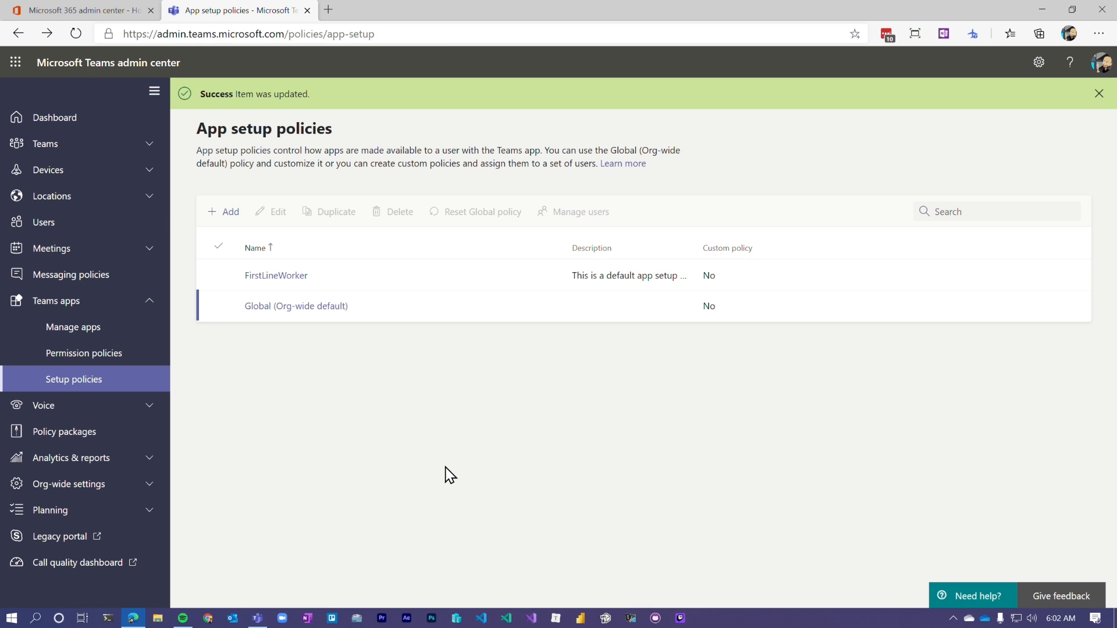
{"action": "left_click", "coordinate": [1099, 93]}
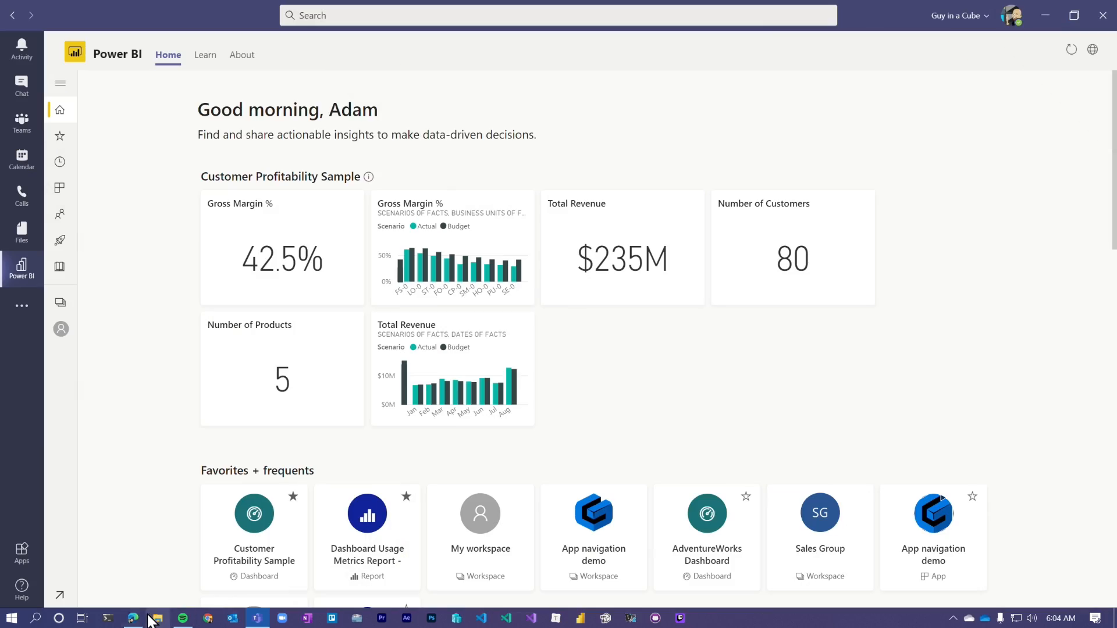
{"action": "left_click", "coordinate": [133, 618]}
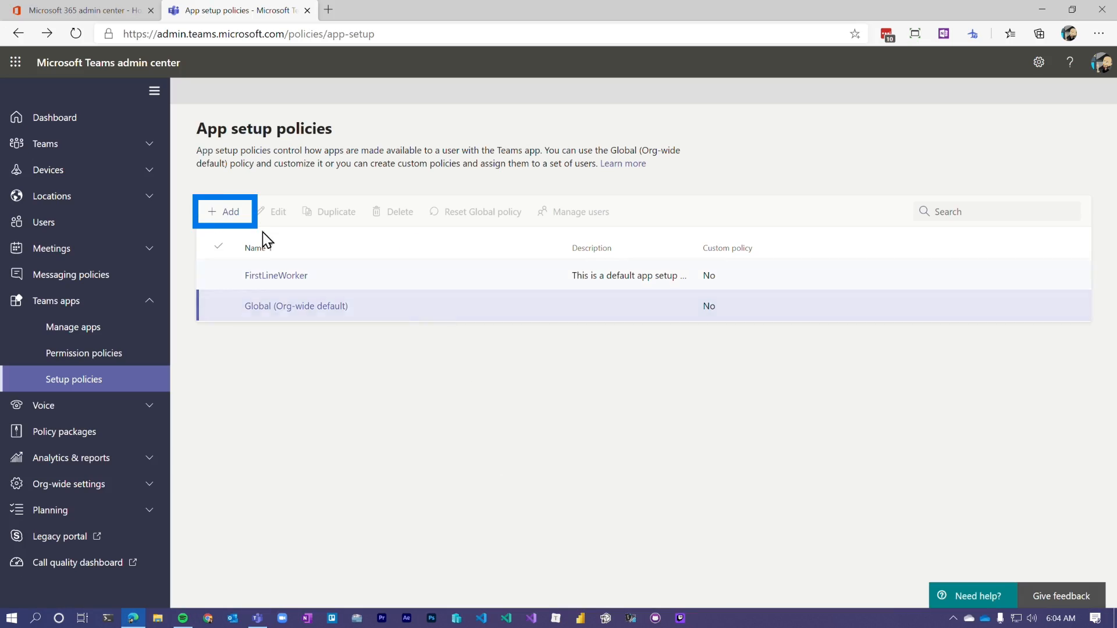
Step: Create and save 'My custom policy' with Power BI installed and pinned
{"action": "left_click", "coordinate": [224, 211]}
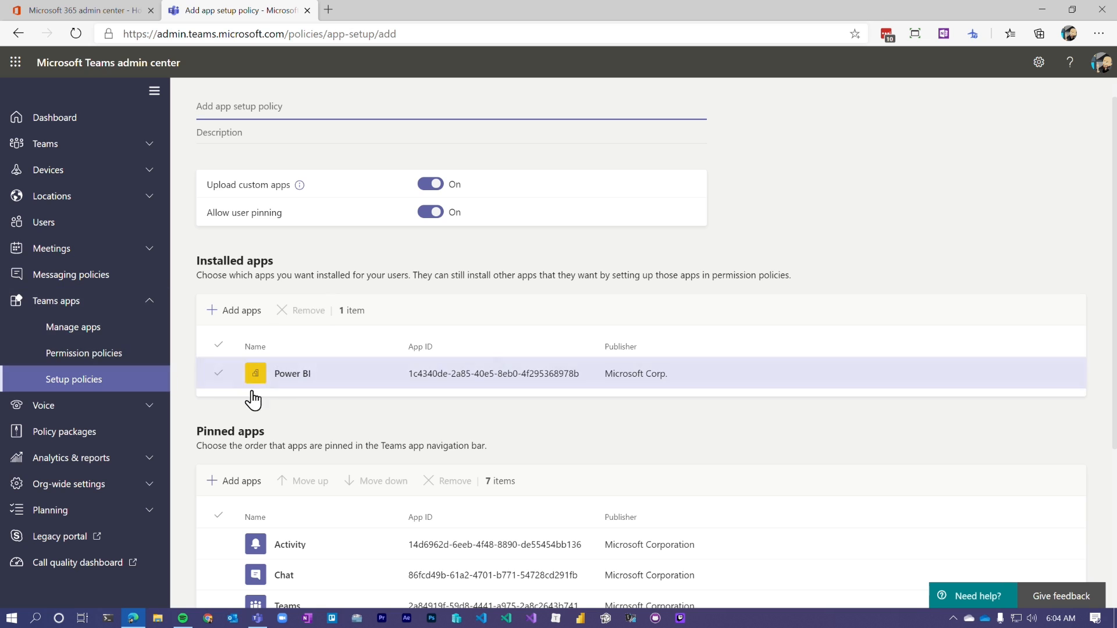
{"action": "type", "text": "My c"}
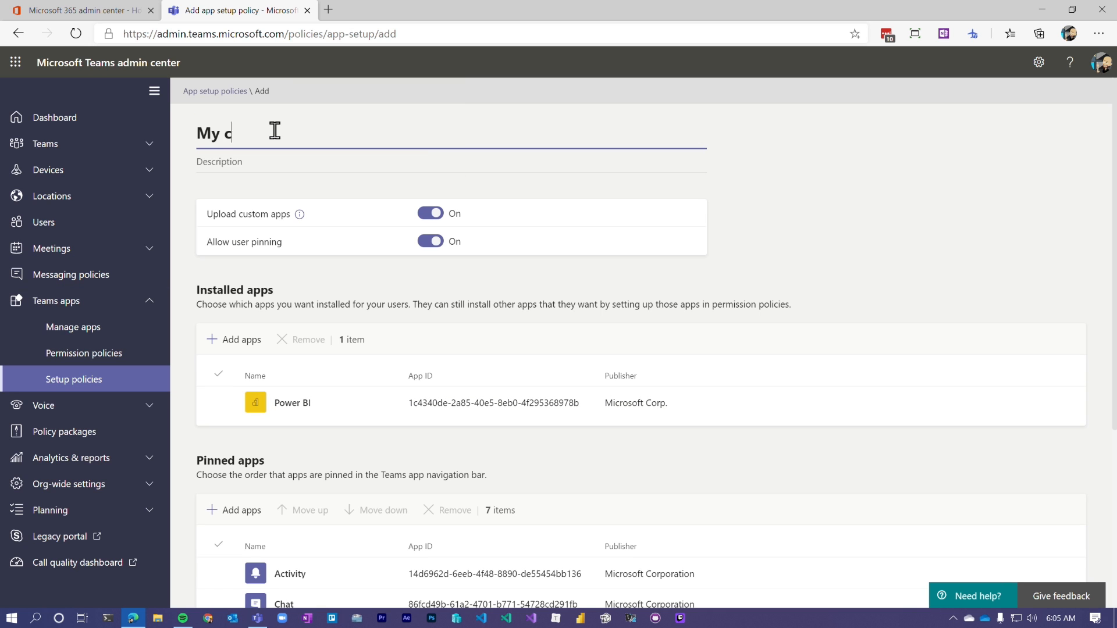
{"action": "scroll", "scroll_direction": "down", "scroll_amount": 3}
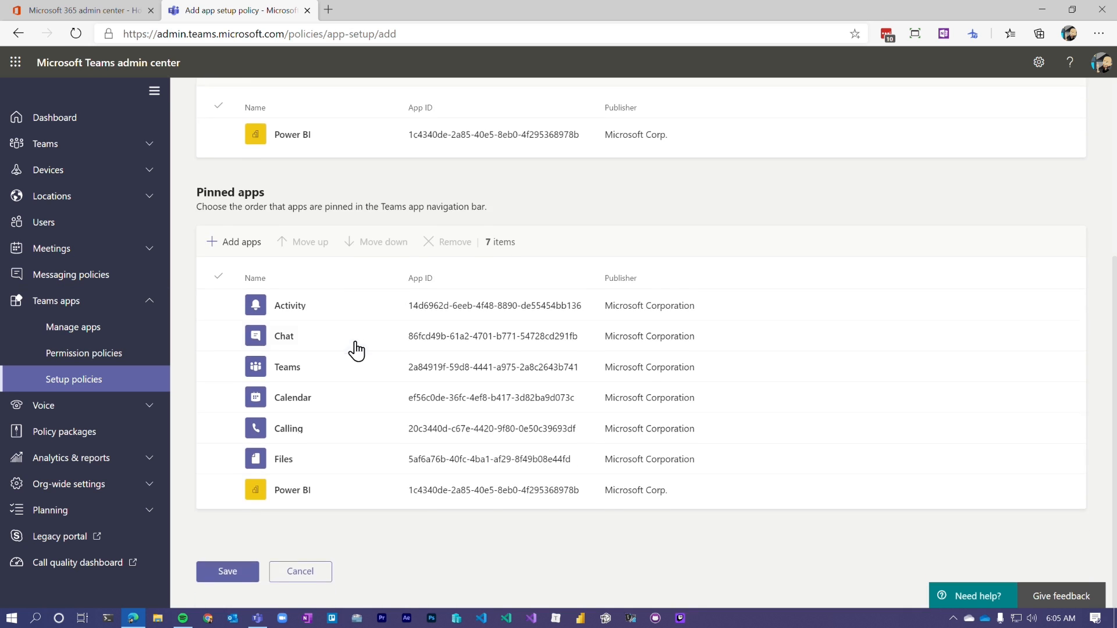
{"action": "left_click", "coordinate": [228, 571]}
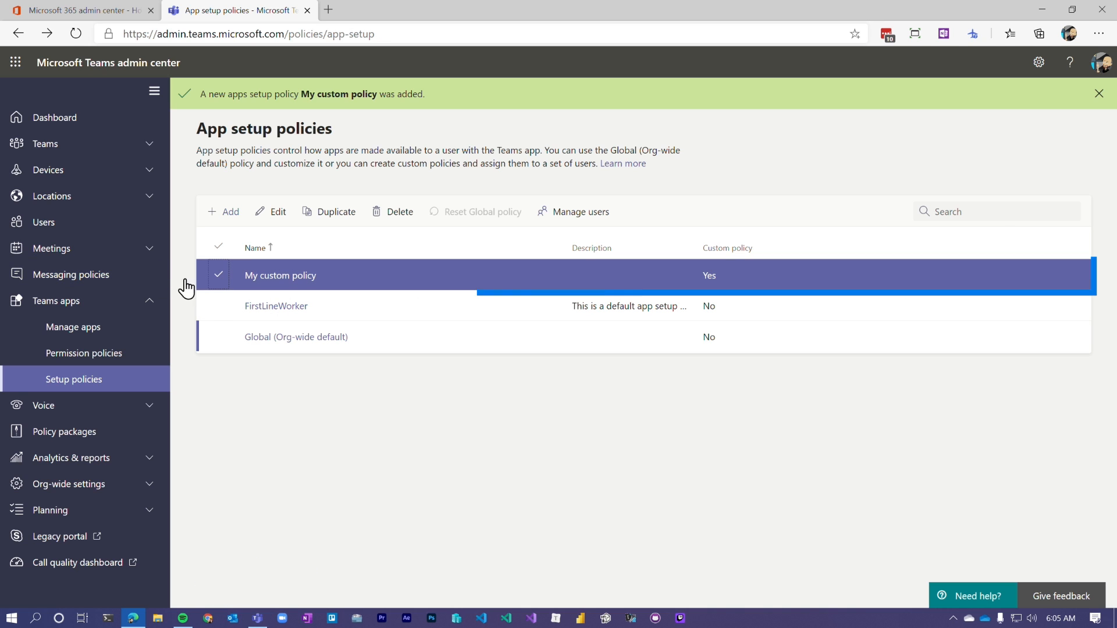
Step: Open Manage users for My custom policy and search for 'RLS'
{"action": "left_click", "coordinate": [580, 212]}
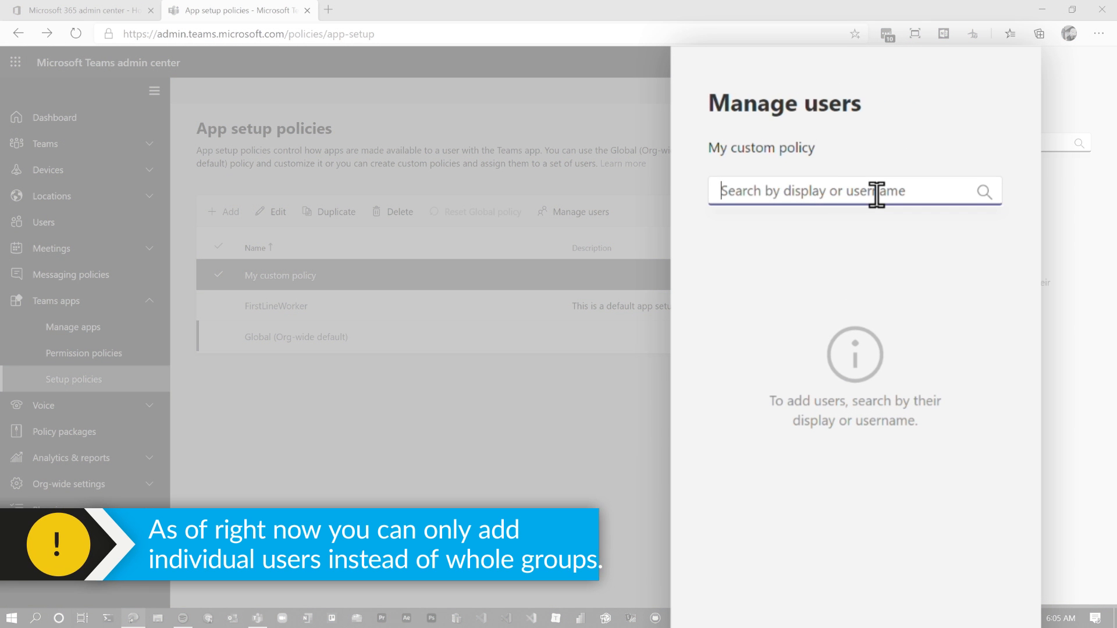
{"action": "type", "text": "RLS"}
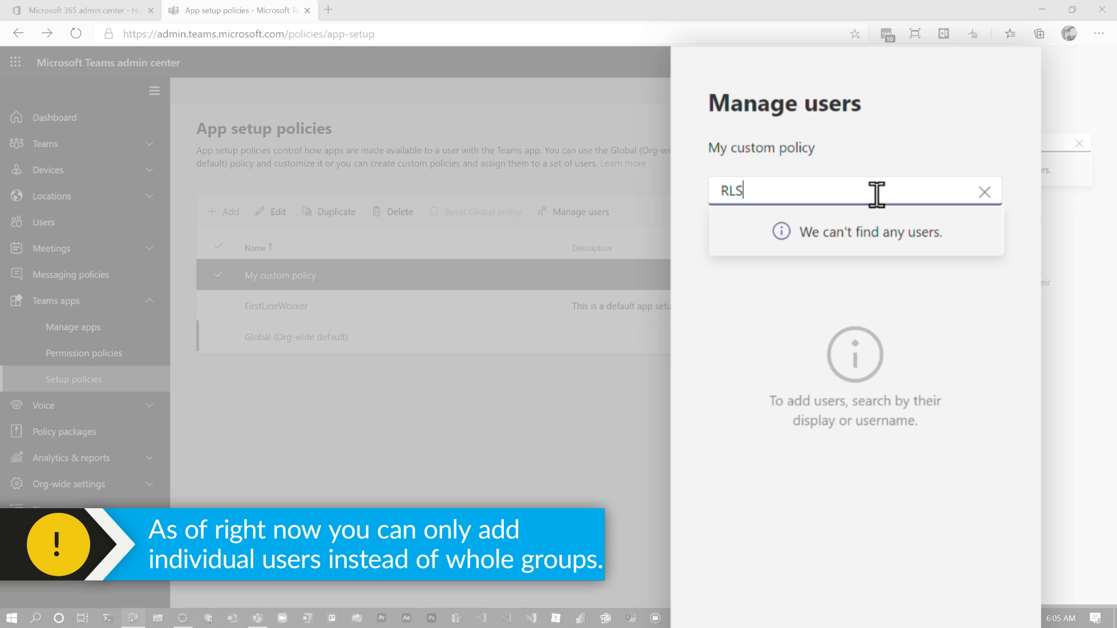